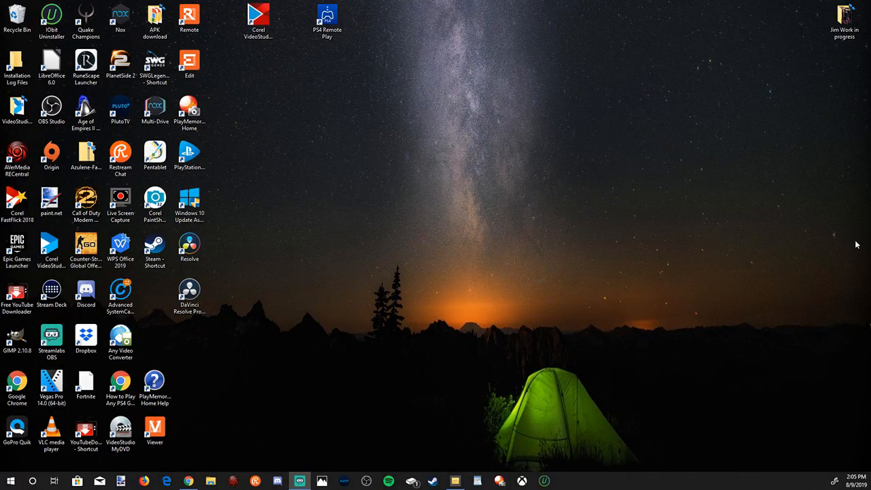
mouse_move(378, 312)
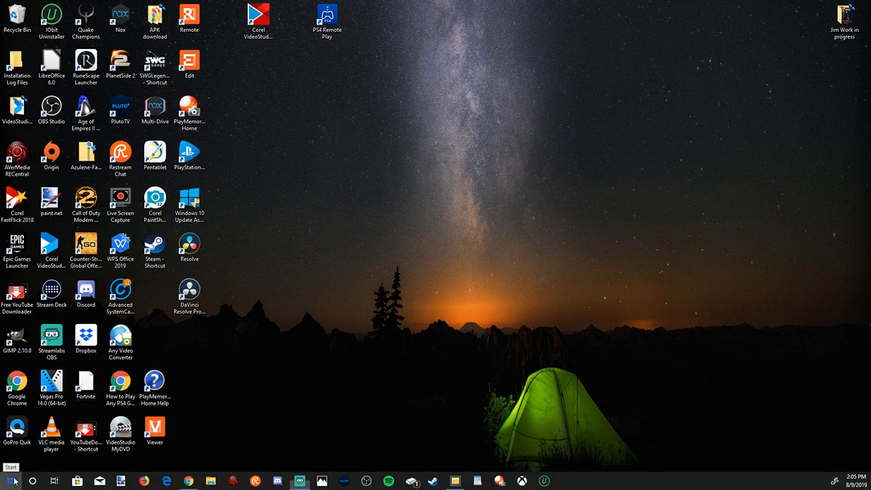
Launch Xbox Console Companion from the Start menu, then reopen the Start menu
left_click(10, 480)
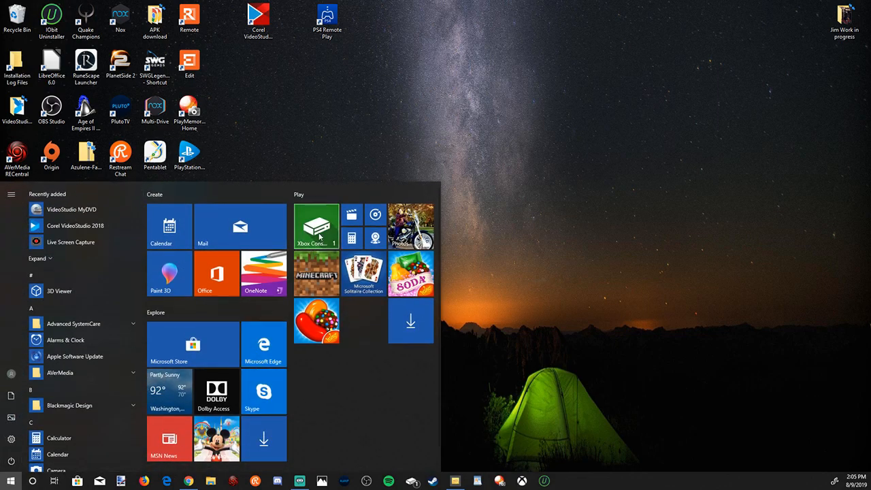
mouse_move(317, 228)
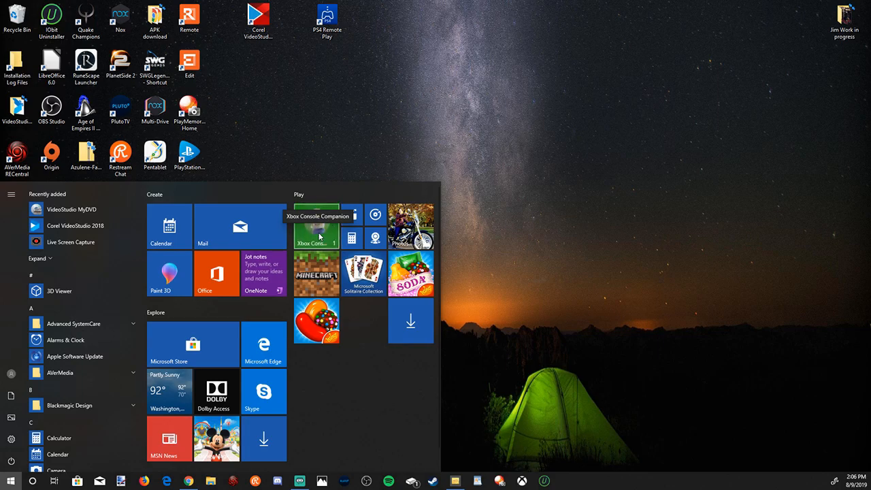
left_click(315, 235)
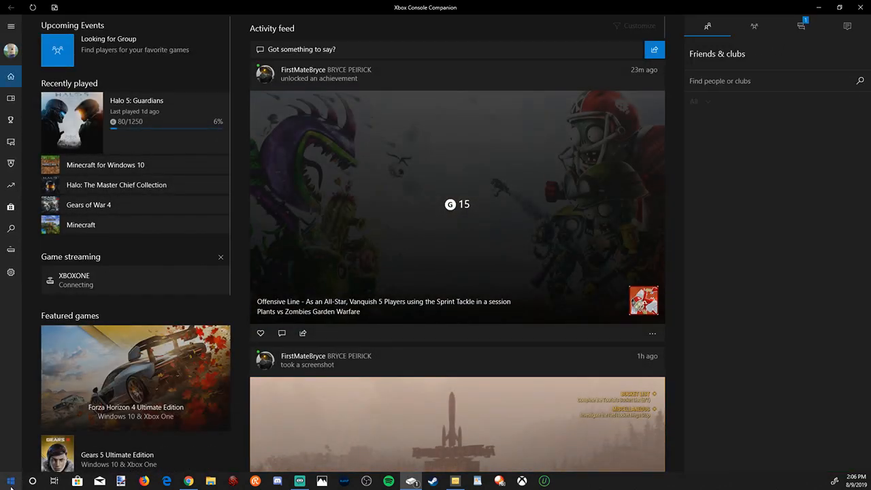
left_click(11, 481)
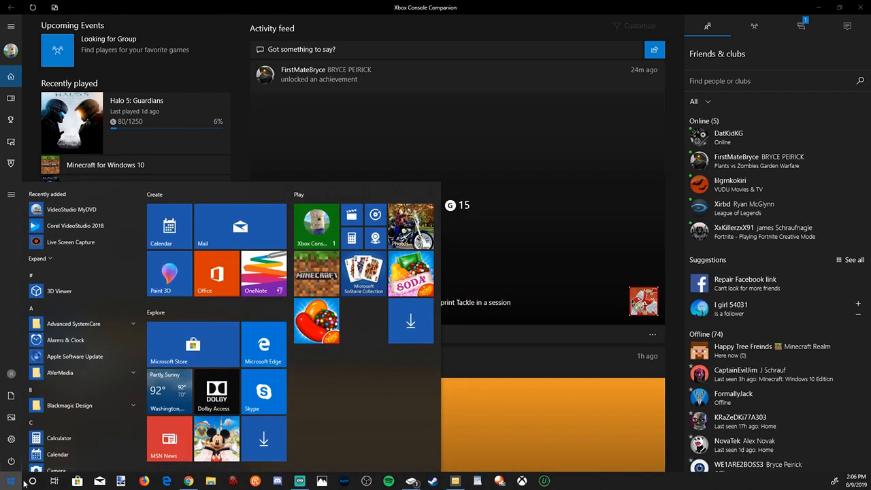
Launch the installed Xbox Console Companion from its Microsoft Store page
left_click(169, 343)
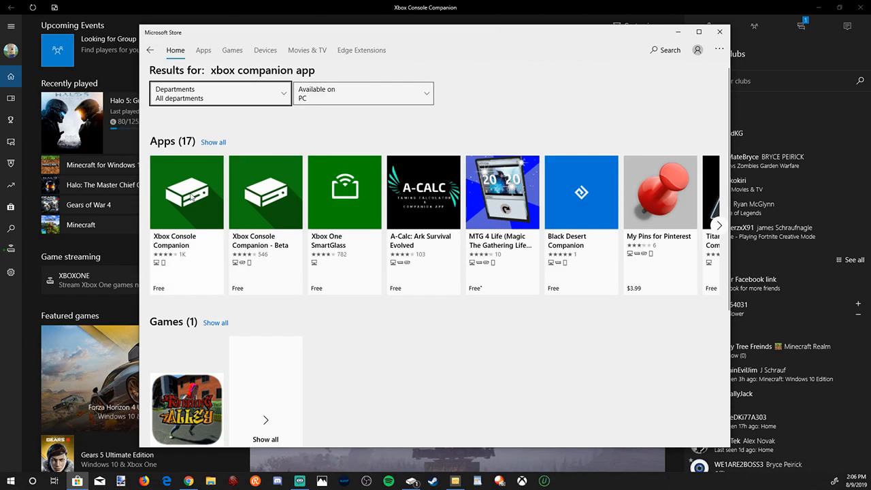
left_click(186, 192)
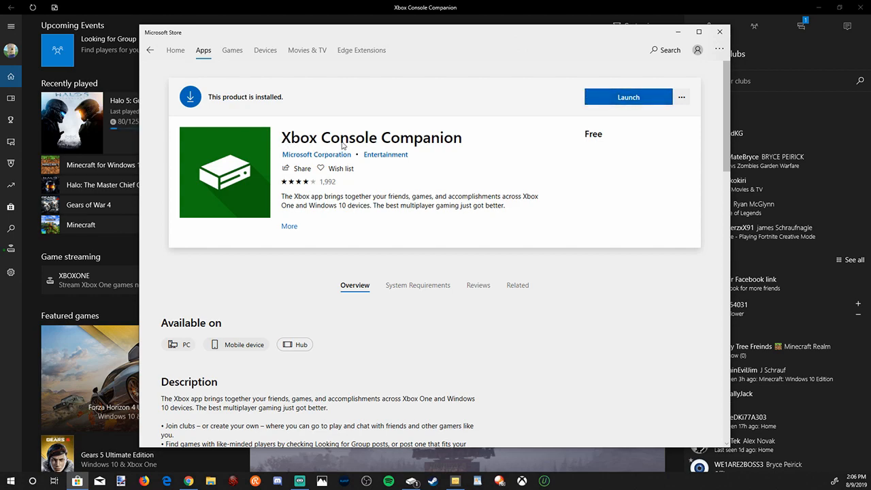
mouse_move(381, 142)
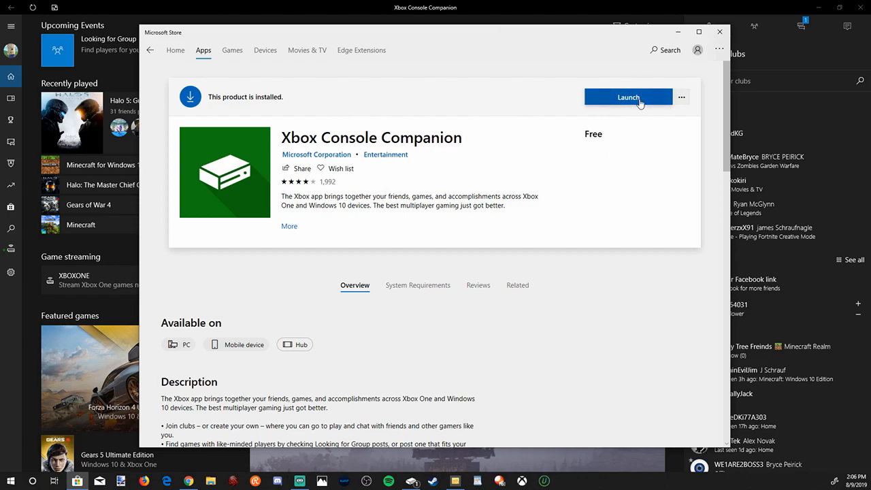
left_click(627, 96)
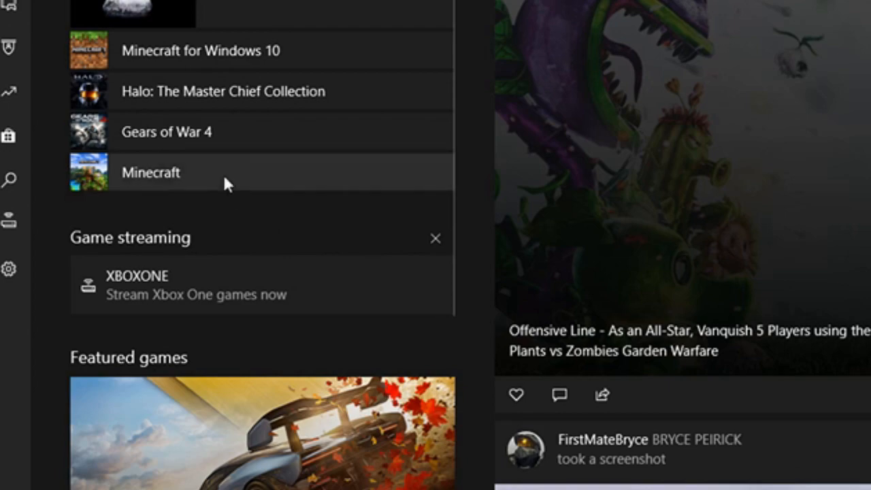
mouse_move(125, 178)
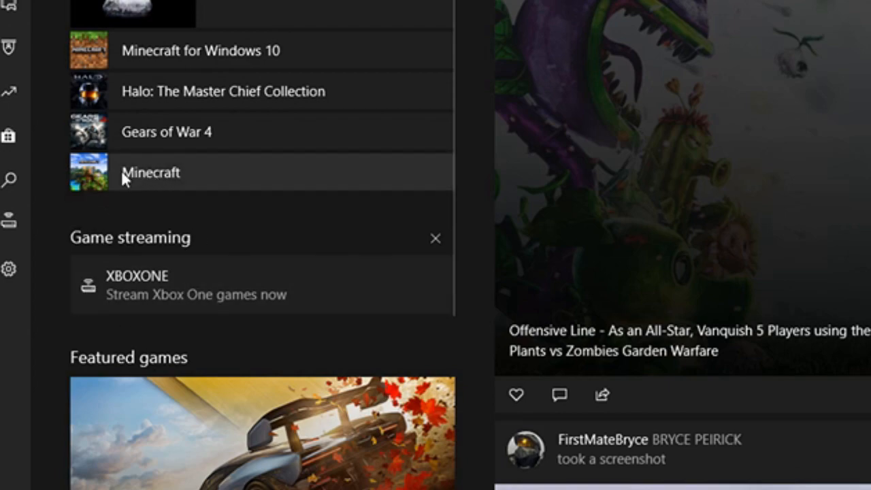
mouse_move(159, 300)
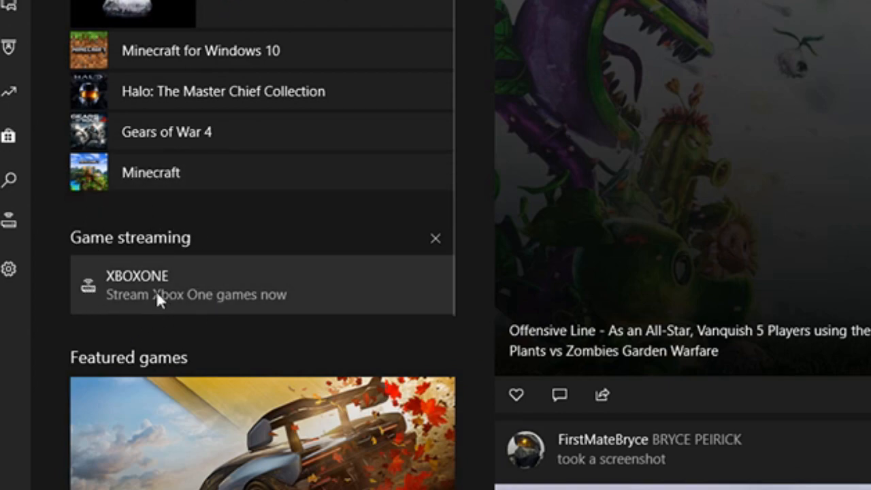
mouse_move(162, 353)
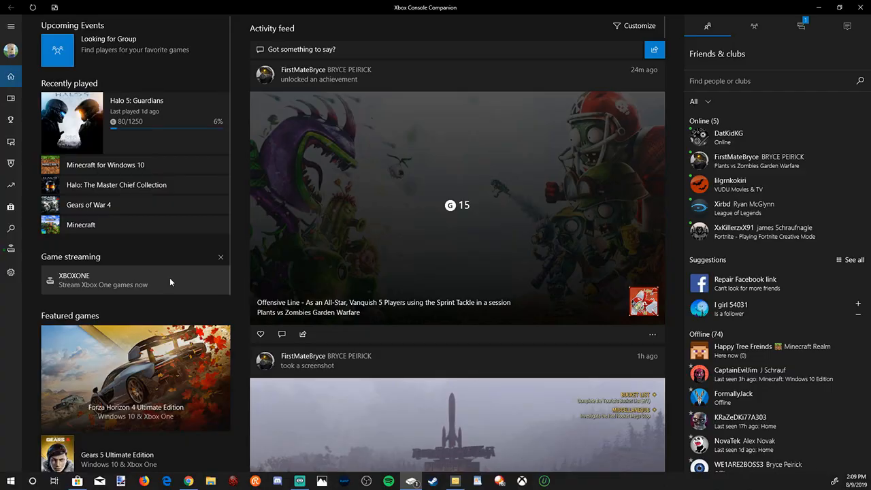
Stream from the XBOXONE console and continue without a controller
left_click(102, 281)
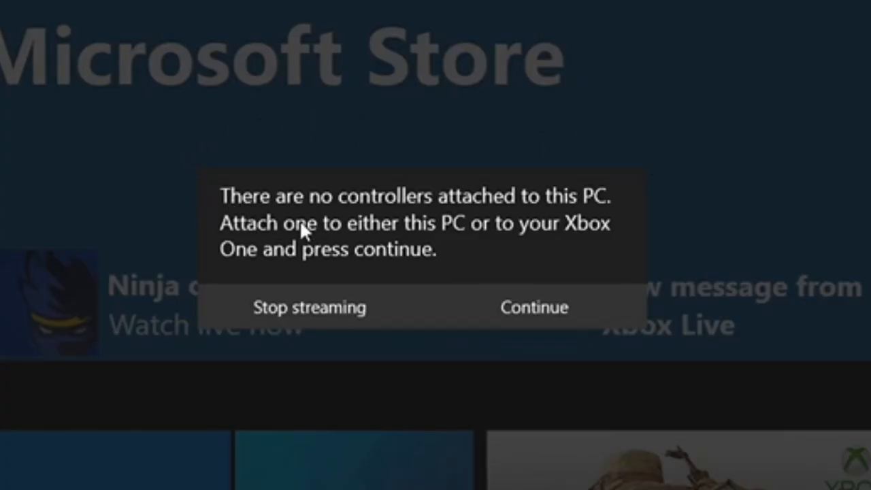
mouse_move(316, 255)
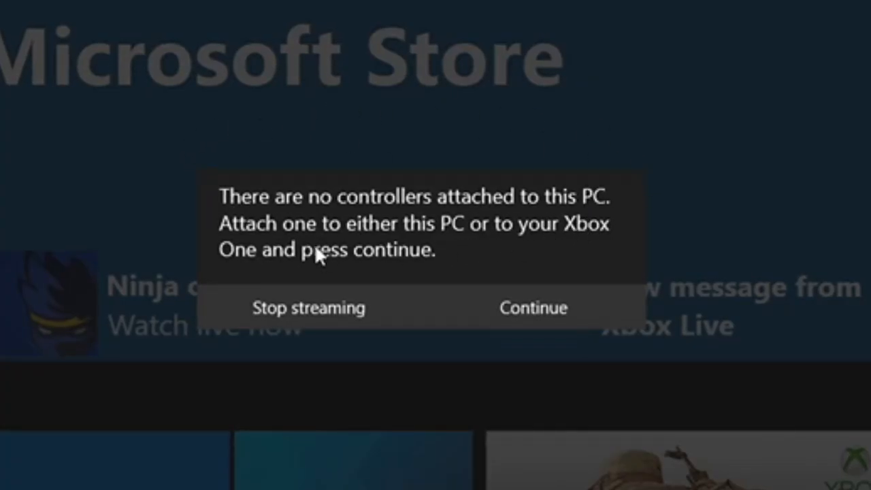
mouse_move(555, 249)
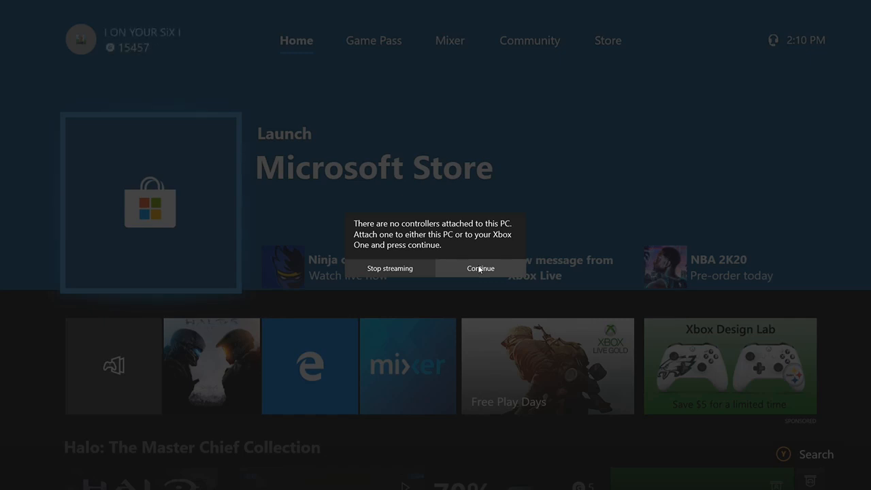
left_click(480, 268)
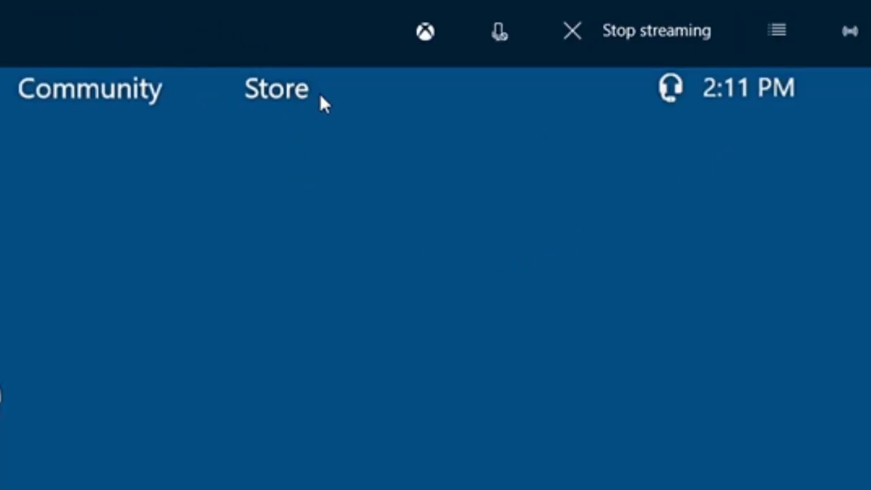
mouse_move(425, 32)
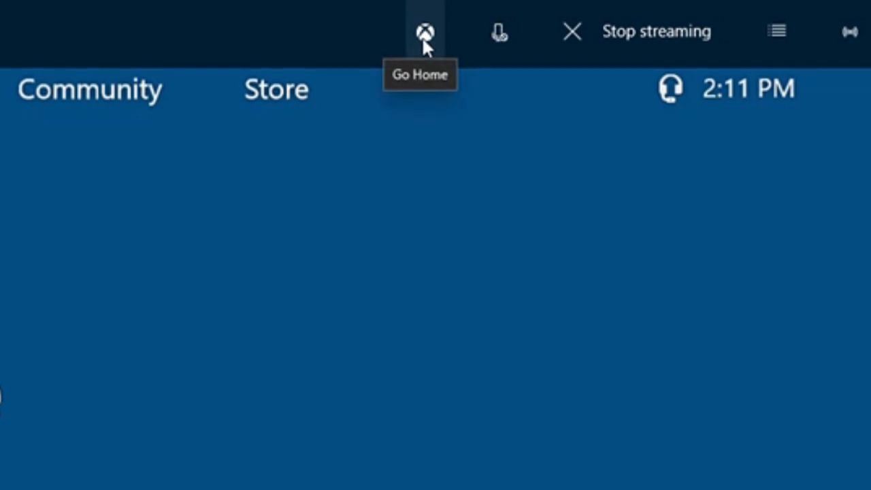
Turn on the bandwidth statistics overlay from the streaming toolbar
left_click(424, 32)
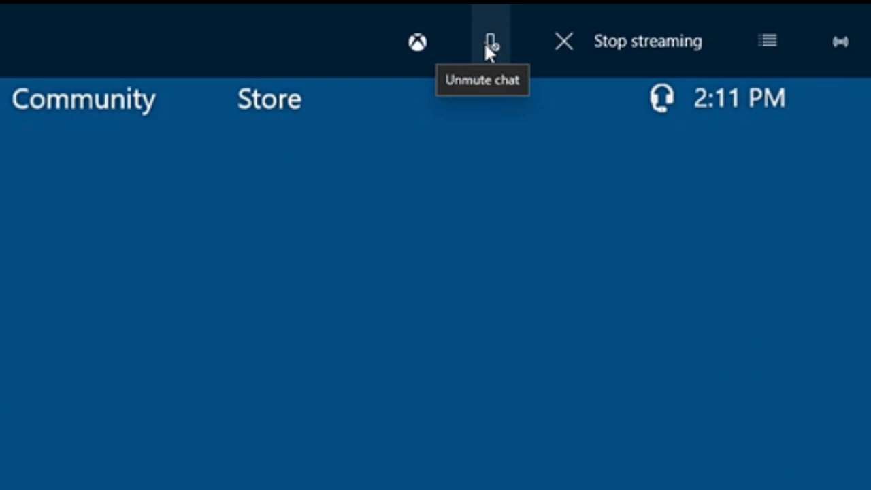
mouse_move(609, 48)
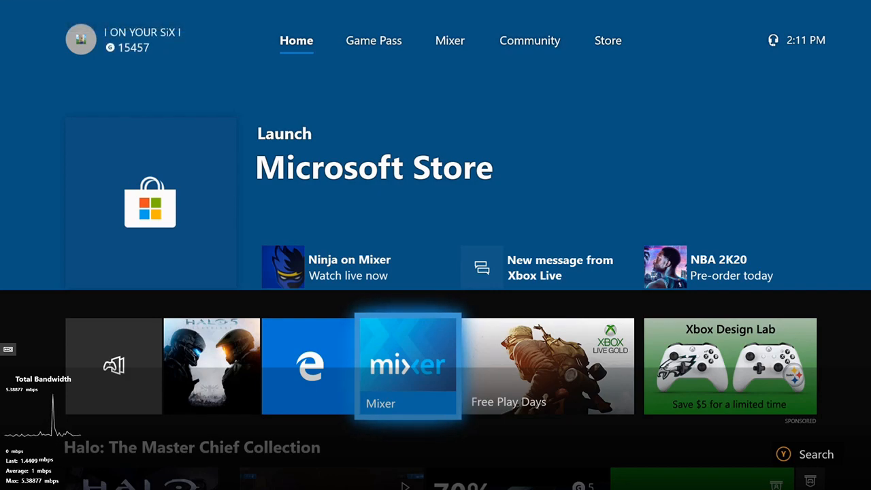
Change the stream quality from Low to Very high
left_click(818, 34)
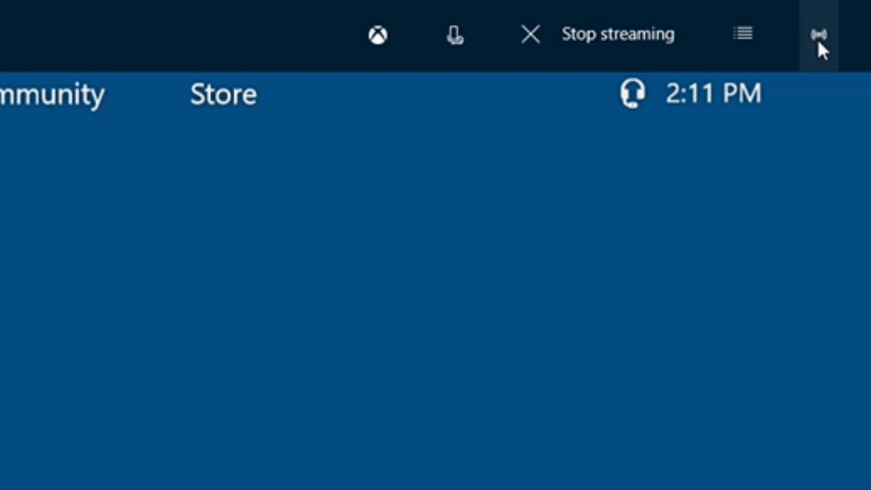
mouse_move(818, 35)
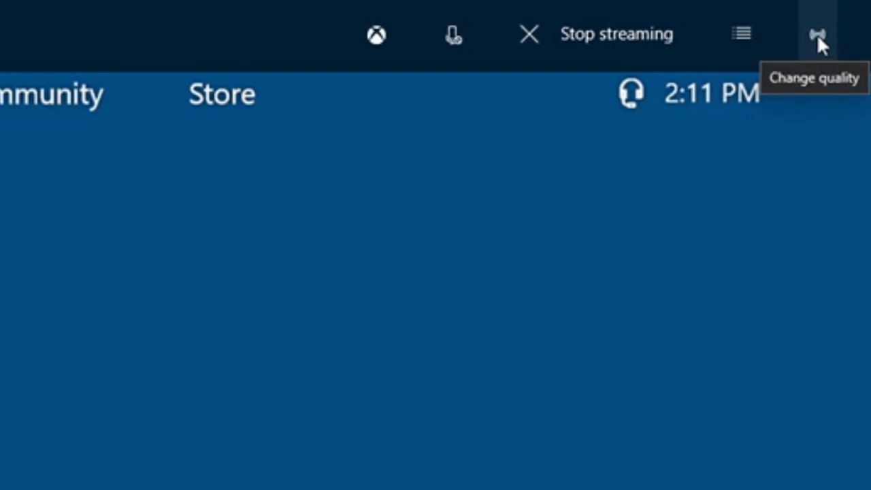
left_click(817, 34)
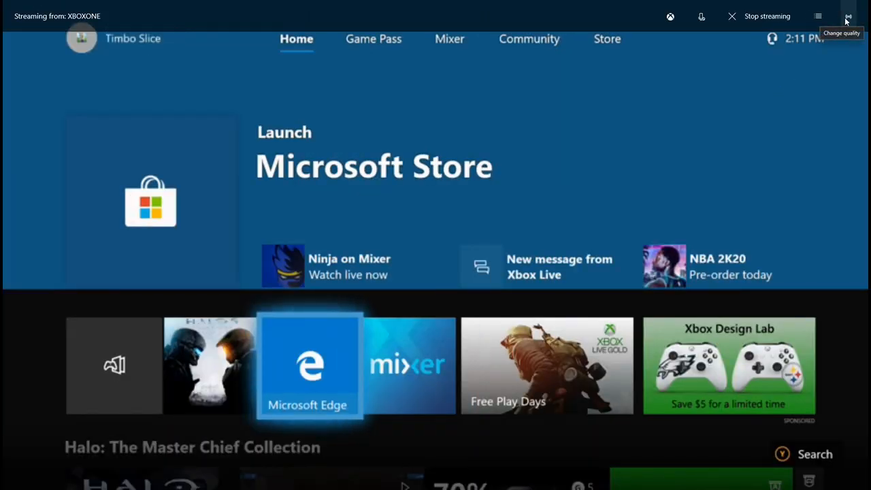
left_click(848, 16)
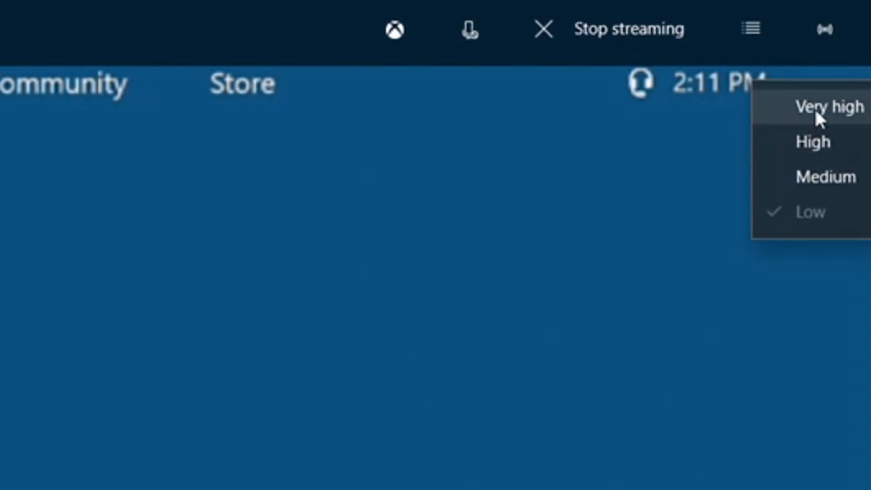
left_click(829, 107)
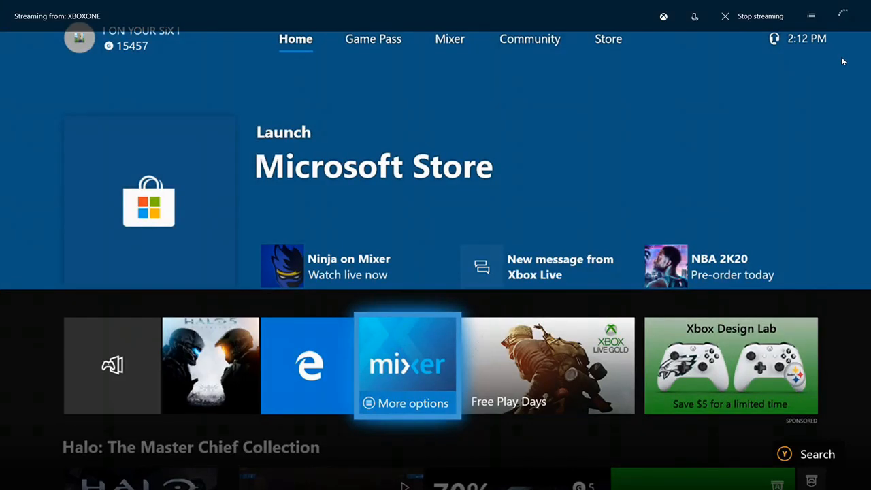